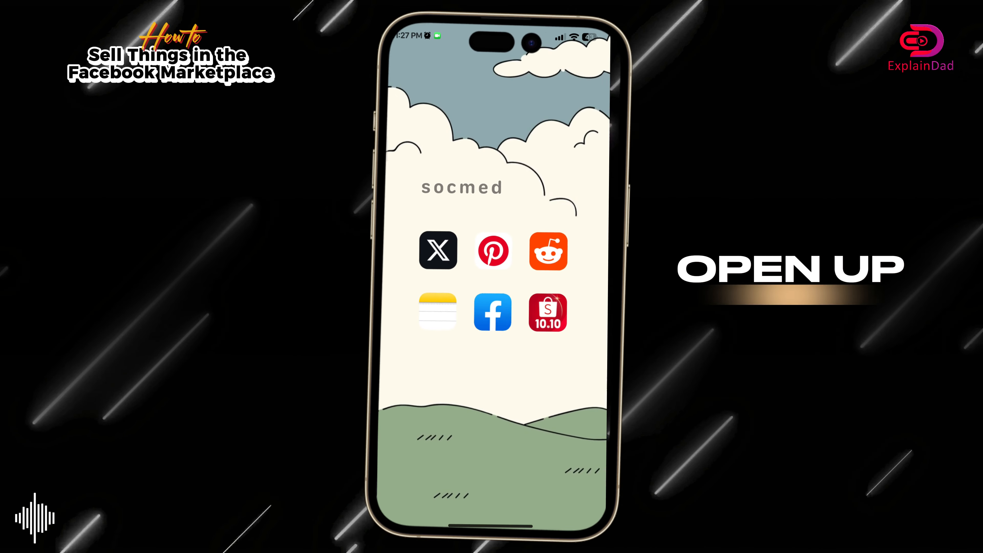
Step: Launch the Facebook app from the home screen
left_click(492, 312)
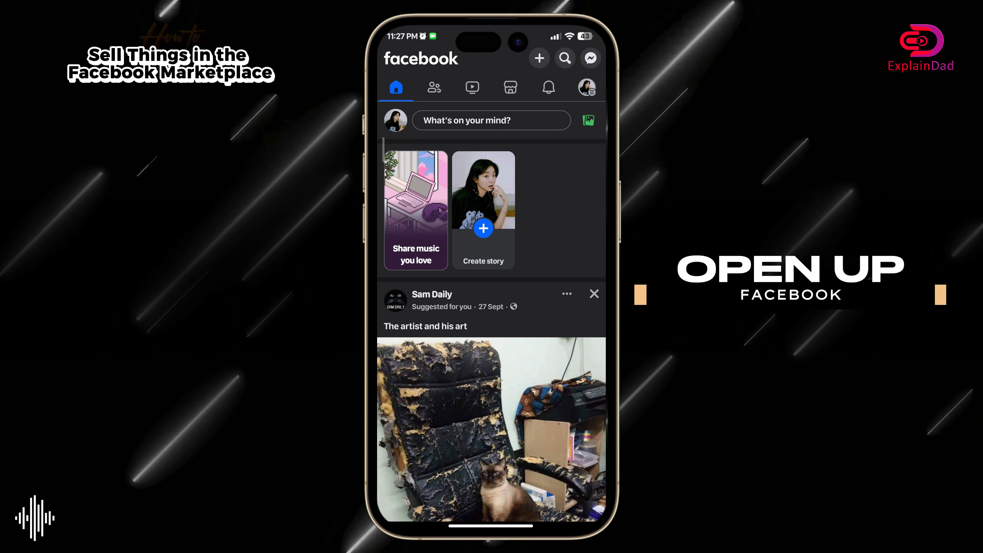
Step: Start a new Marketplace item listing from the Marketplace tab
left_click(510, 87)
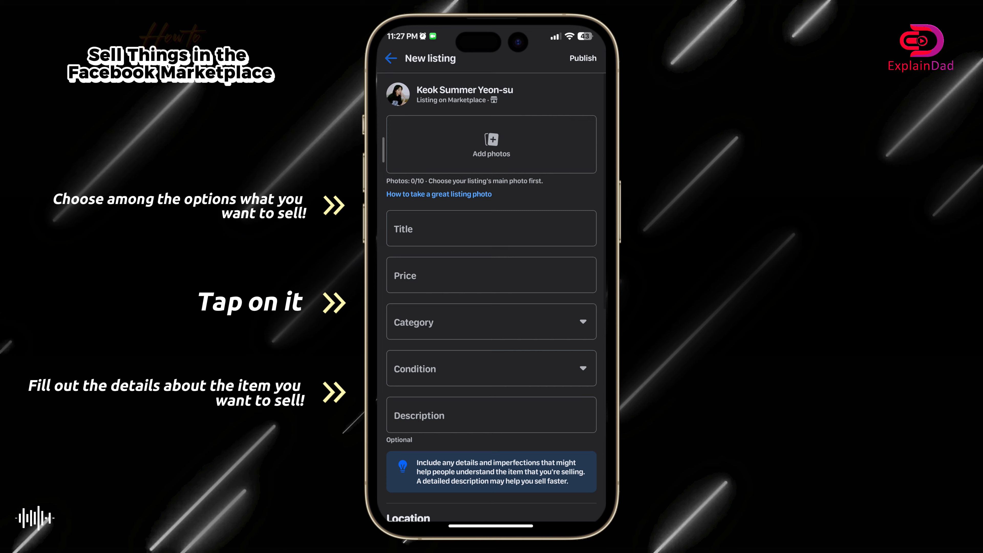
Step: Add a gallery photo and give the listing price ₱200, category Decorative decals & stickers
left_click(491, 139)
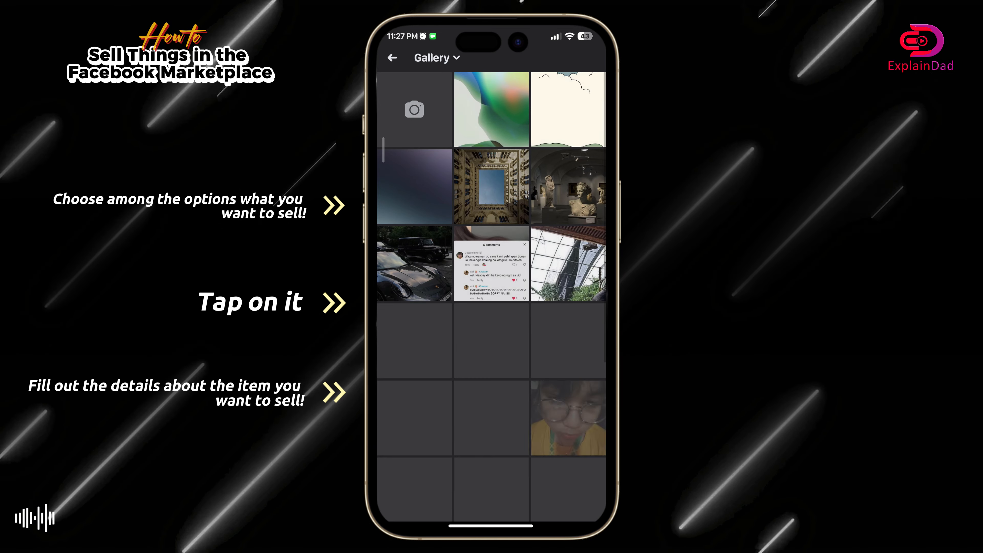
left_click(490, 108)
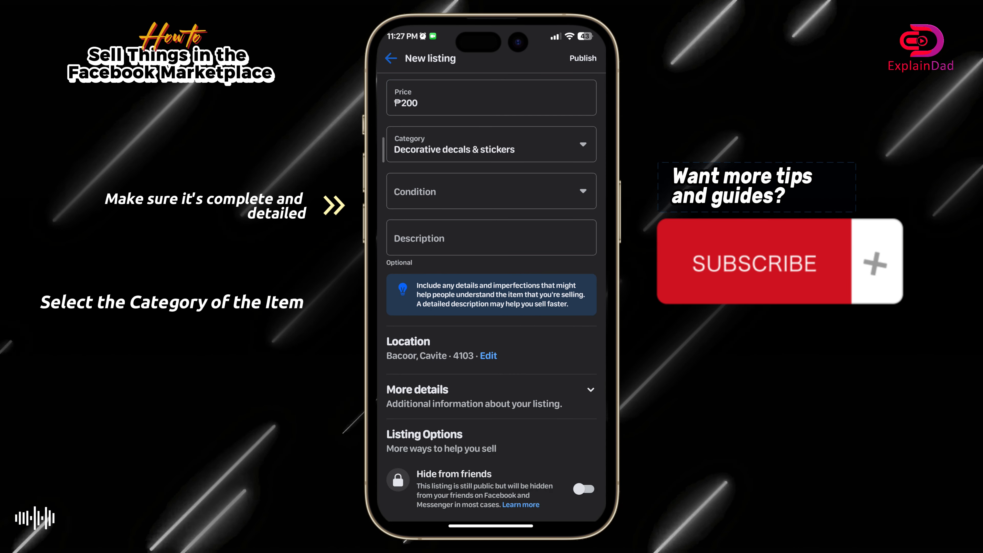
Step: Fill in Condition and Description and reach the Listing Options section
left_click(491, 143)
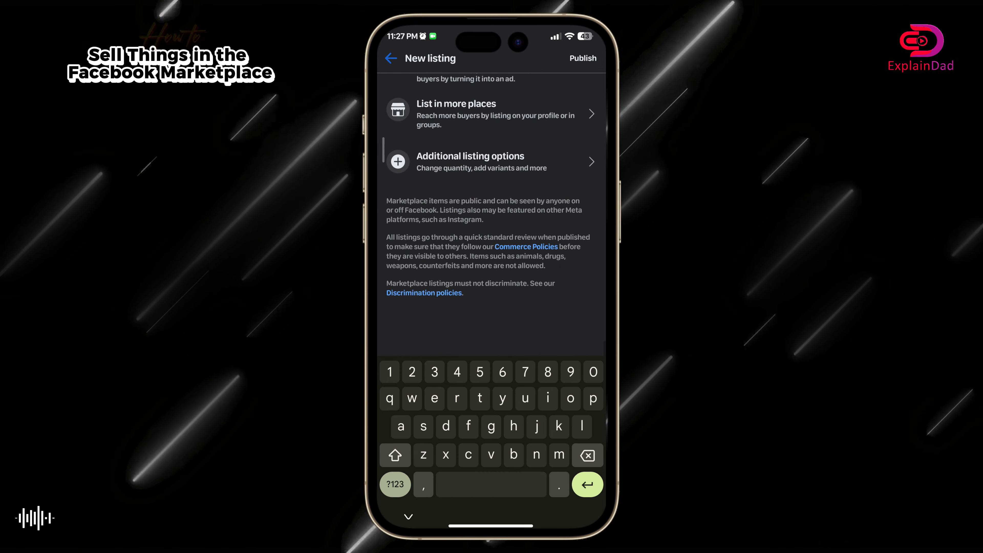
Step: Enable Hide from friends and post-publish boost, then publish the listing
scroll("down", 3)
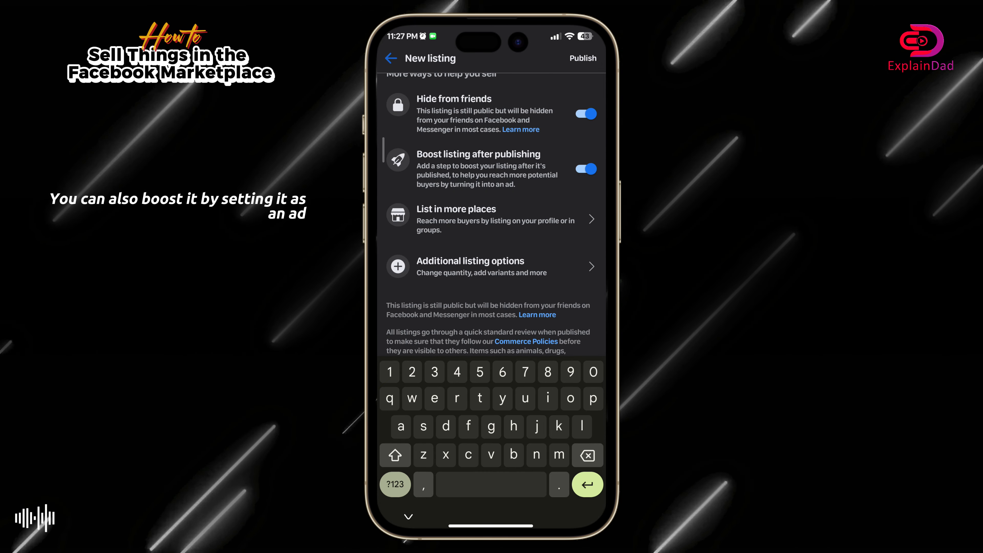
left_click(582, 58)
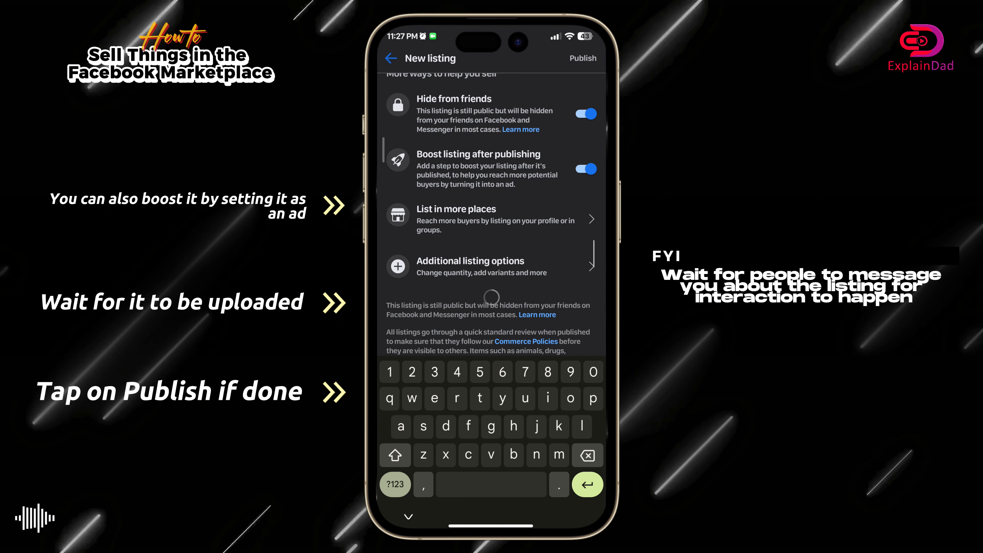
left_click(583, 58)
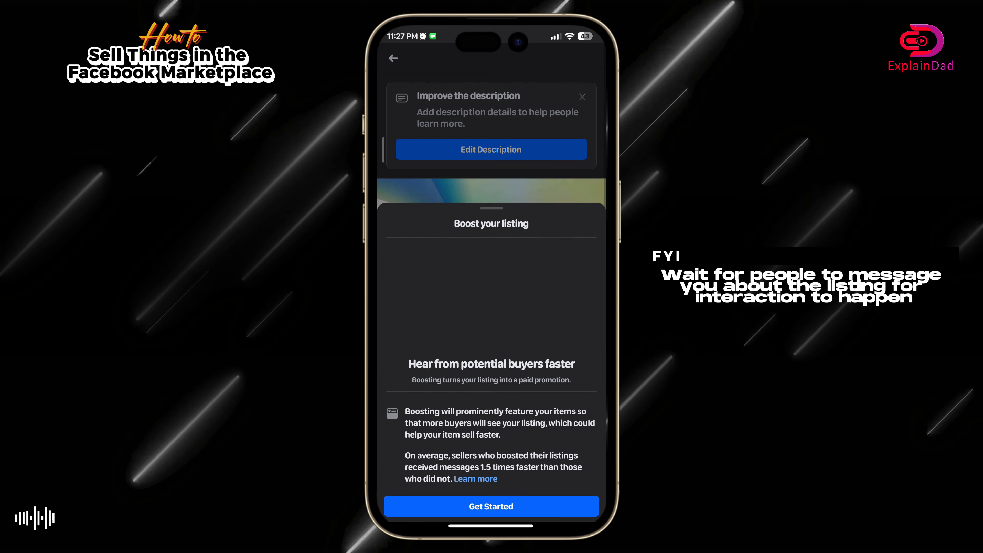